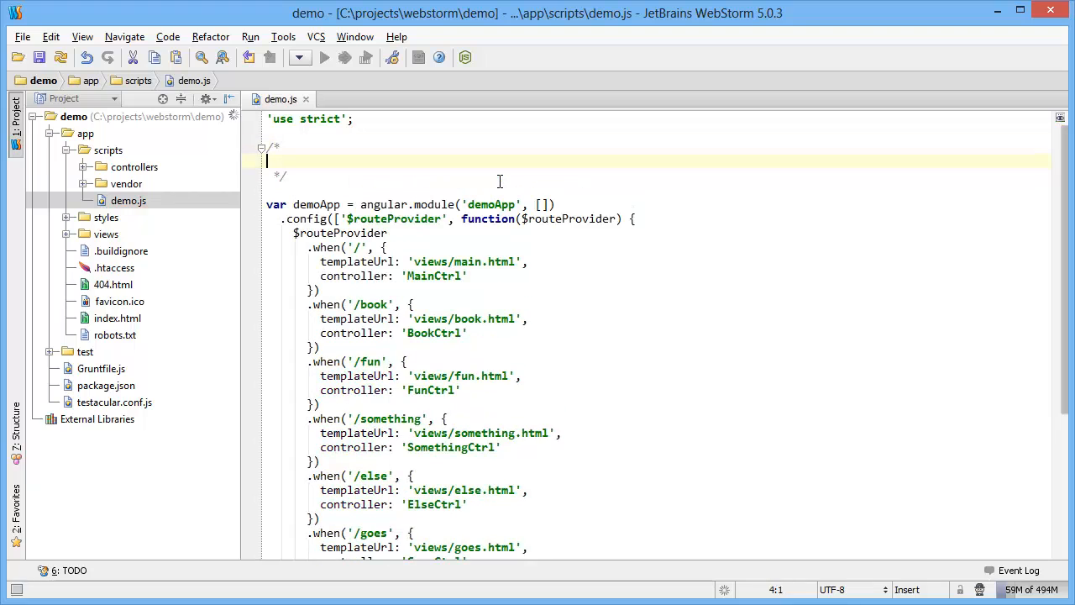
pyautogui.write('Todo -')
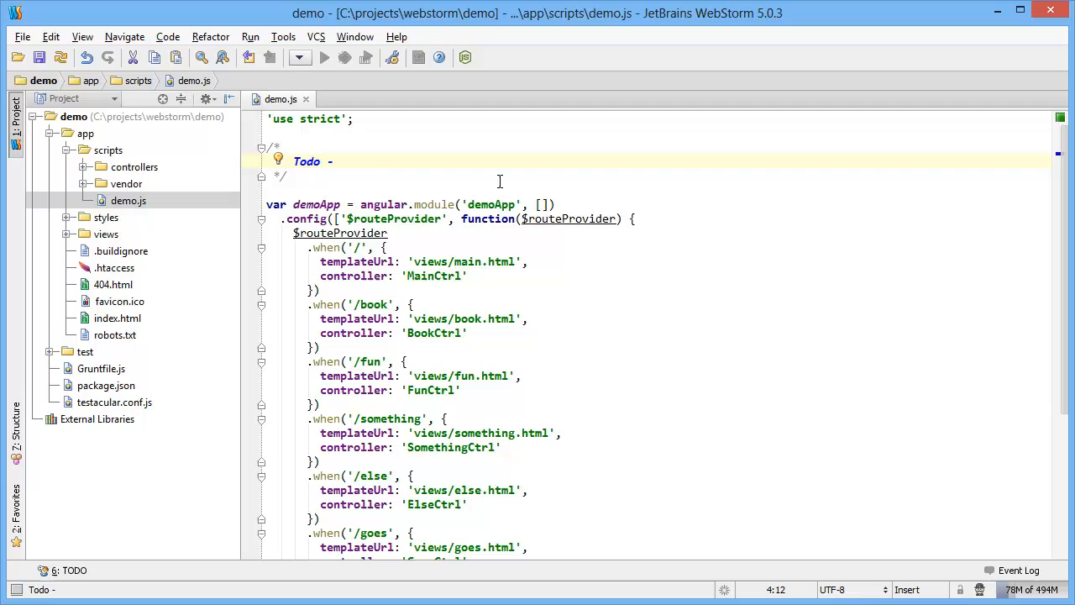
pyautogui.write('some description')
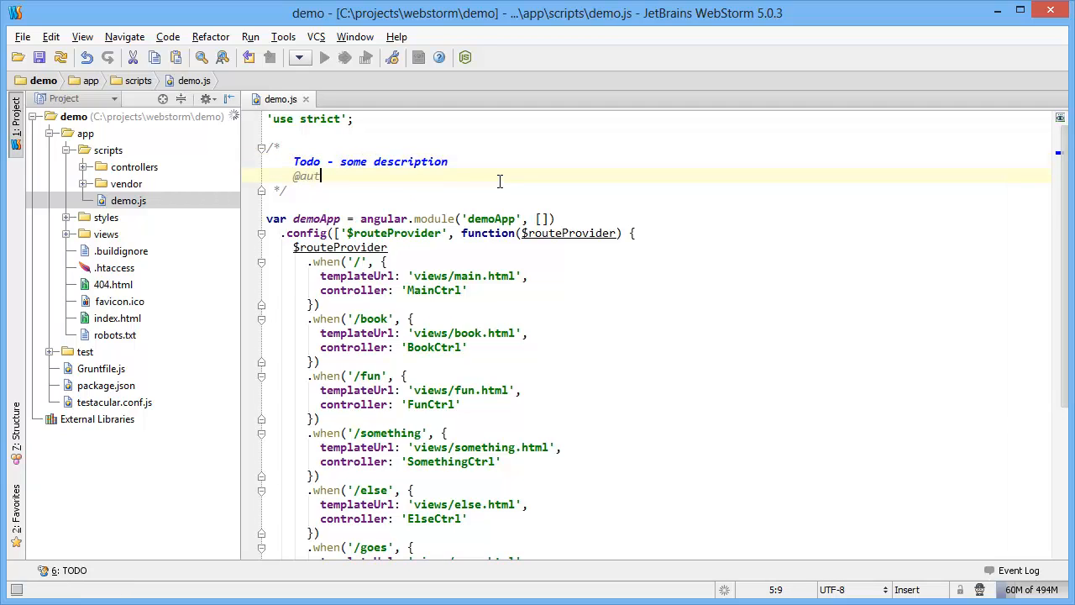
pyautogui.write('hor - John')
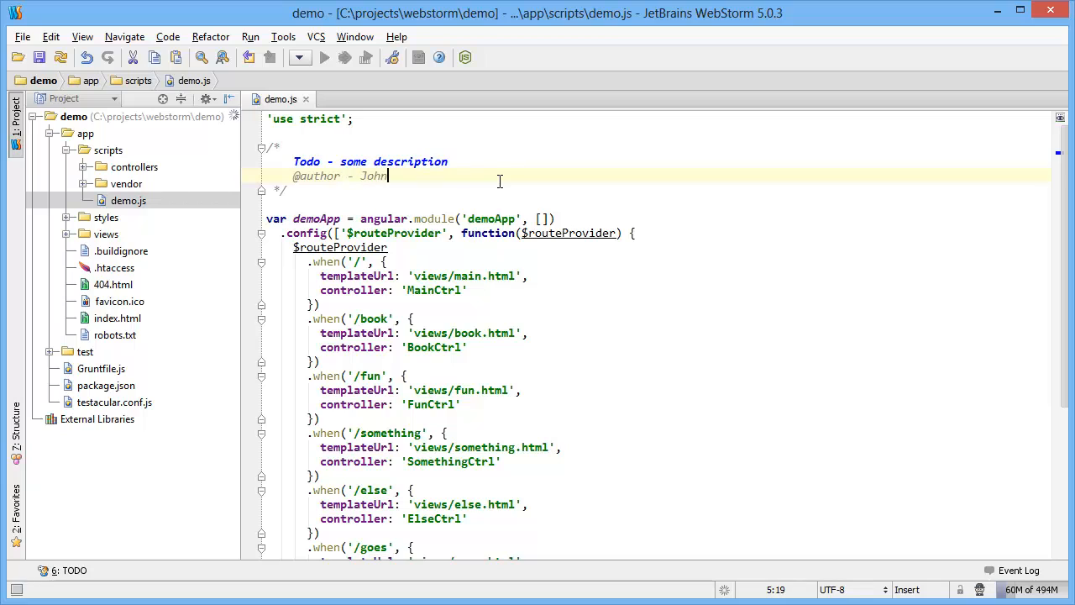
pyautogui.write('@date - today')
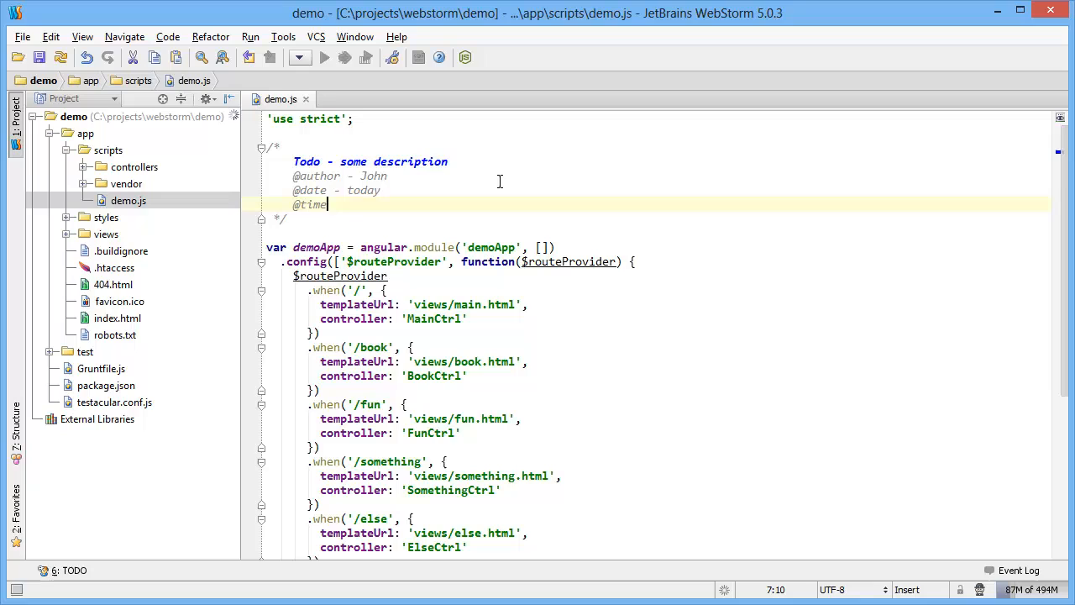
pyautogui.write('- now')
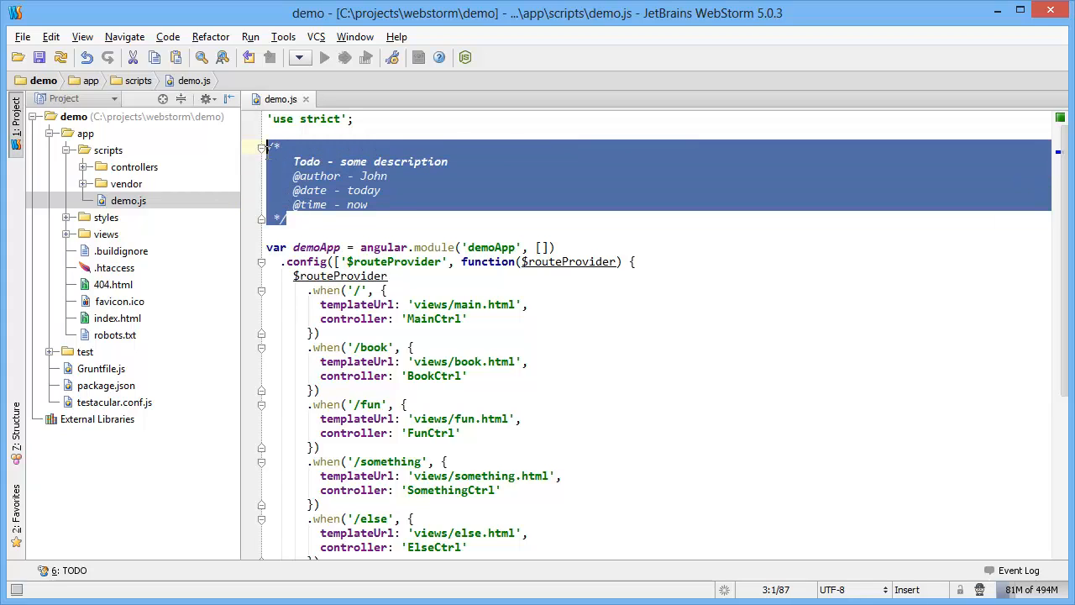
# Start saving the selected comment via Tools > Save as Live Template.
pyautogui.click(283, 37)
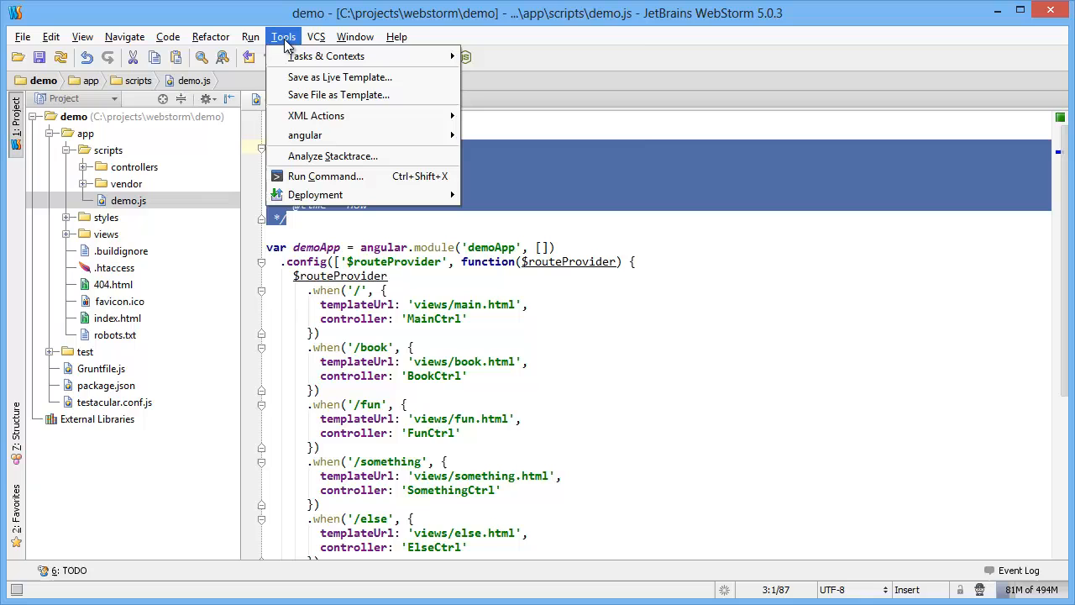
pyautogui.moveTo(339, 77)
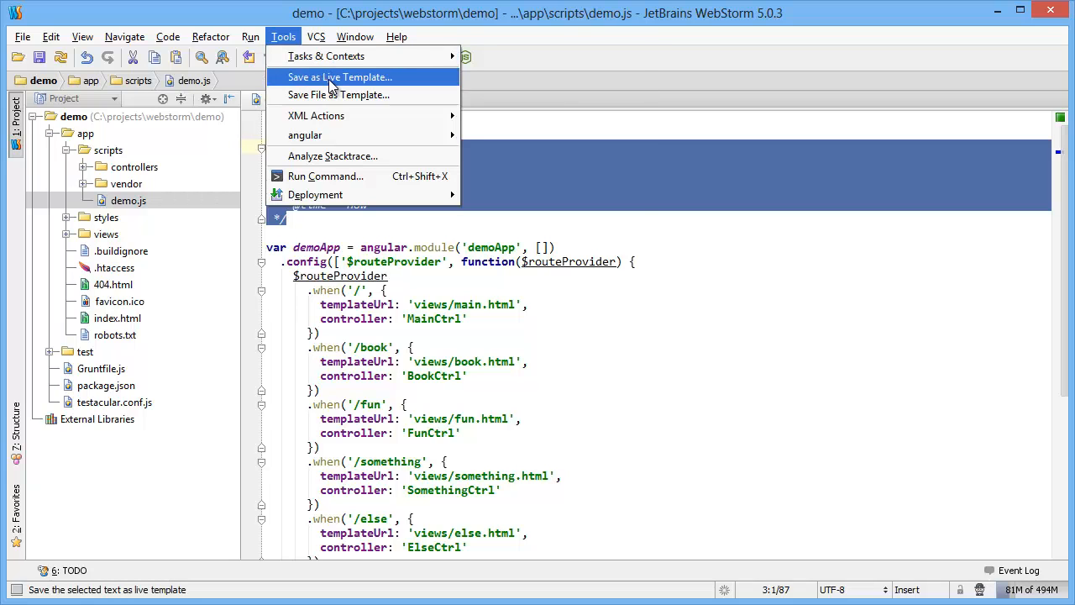
pyautogui.click(339, 77)
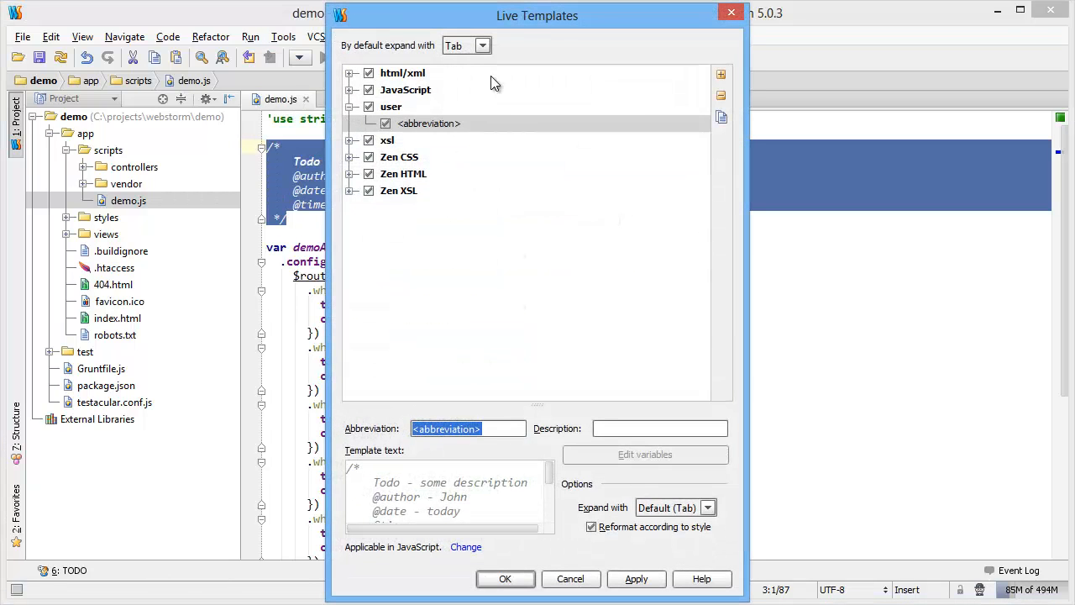
pyautogui.moveTo(474, 201)
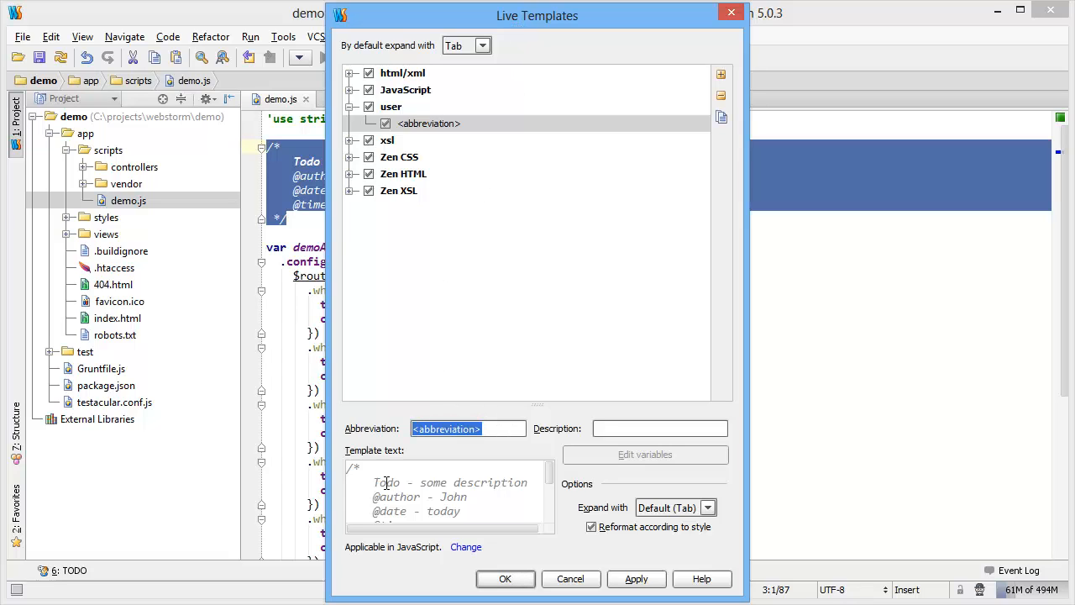
# Store the template with abbreviation 'todo' and description 'generates a todo'.
pyautogui.write('todo')
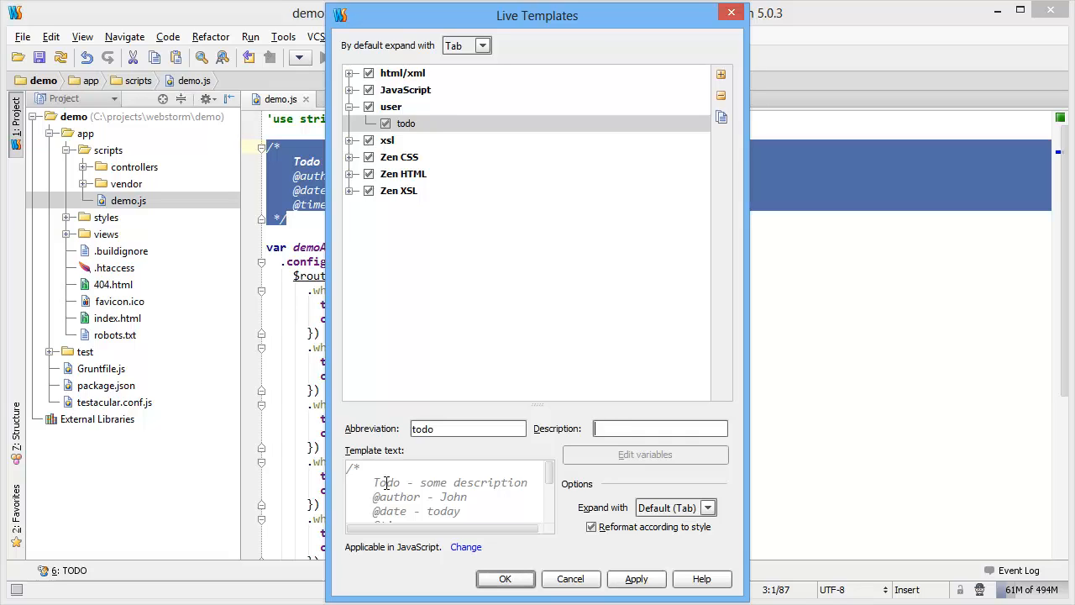
pyautogui.write('generates a')
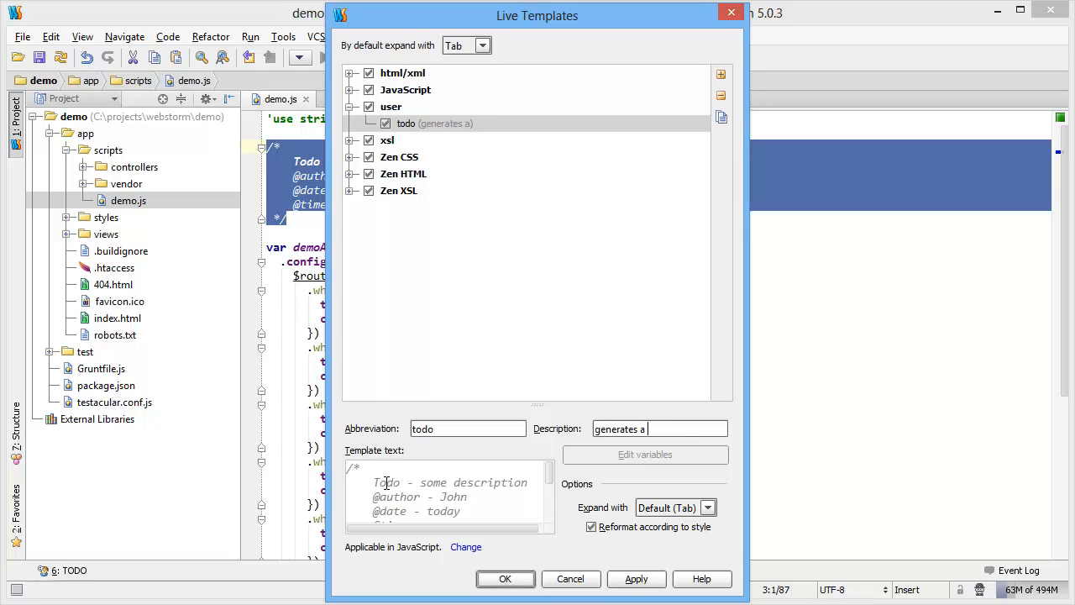
pyautogui.write('todo')
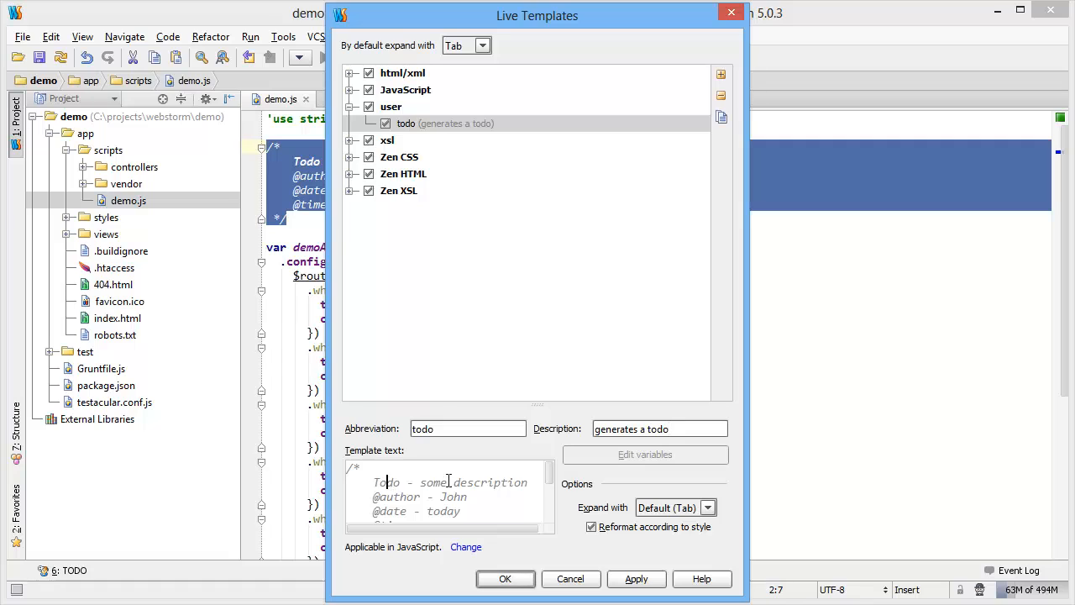
pyautogui.scroll(-3)
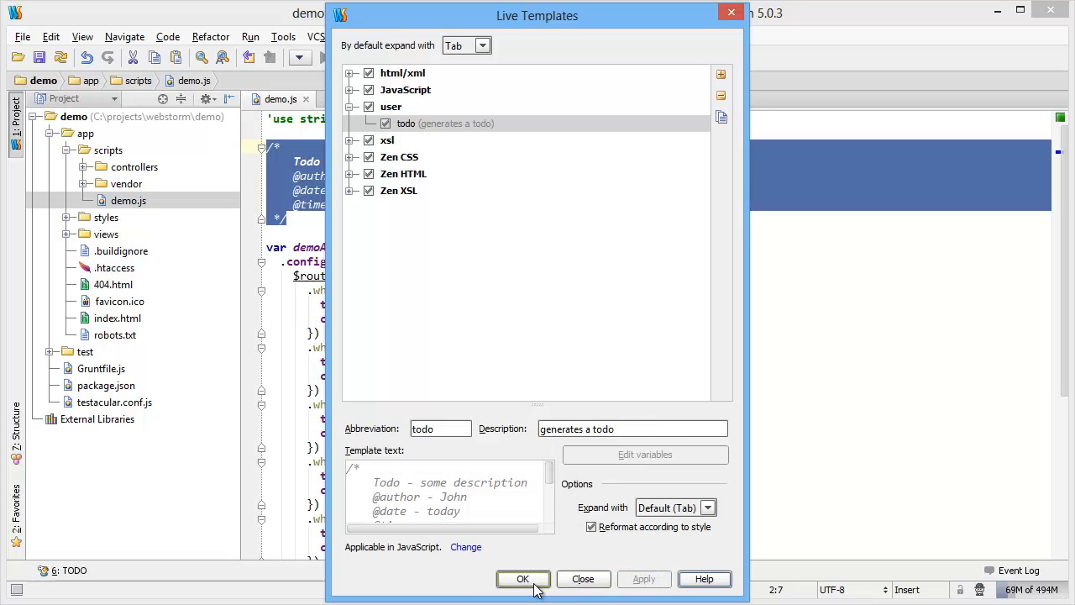
pyautogui.click(523, 578)
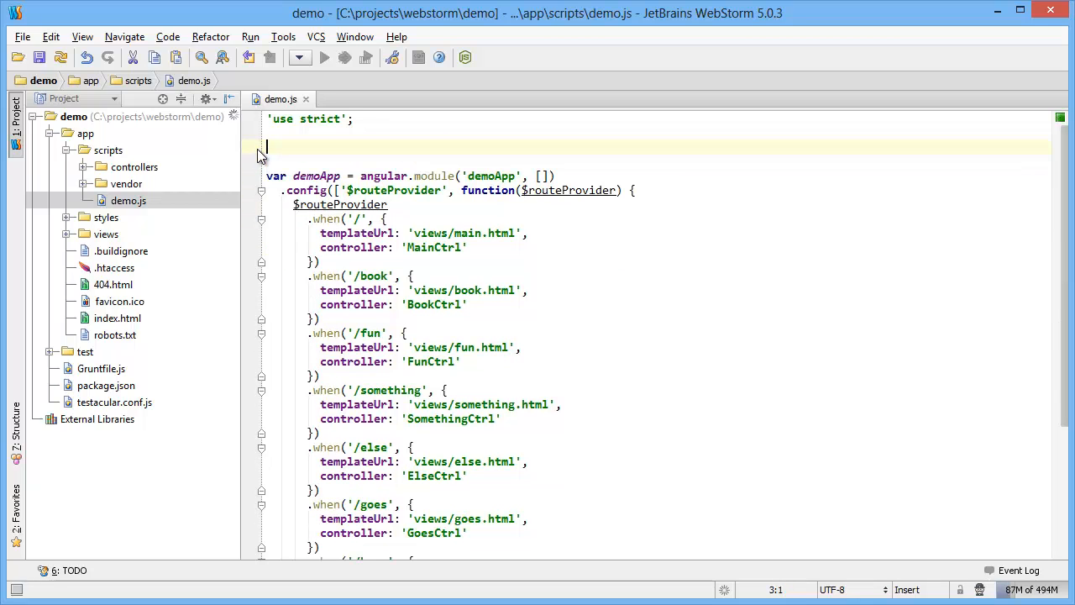
pyautogui.write('todo')
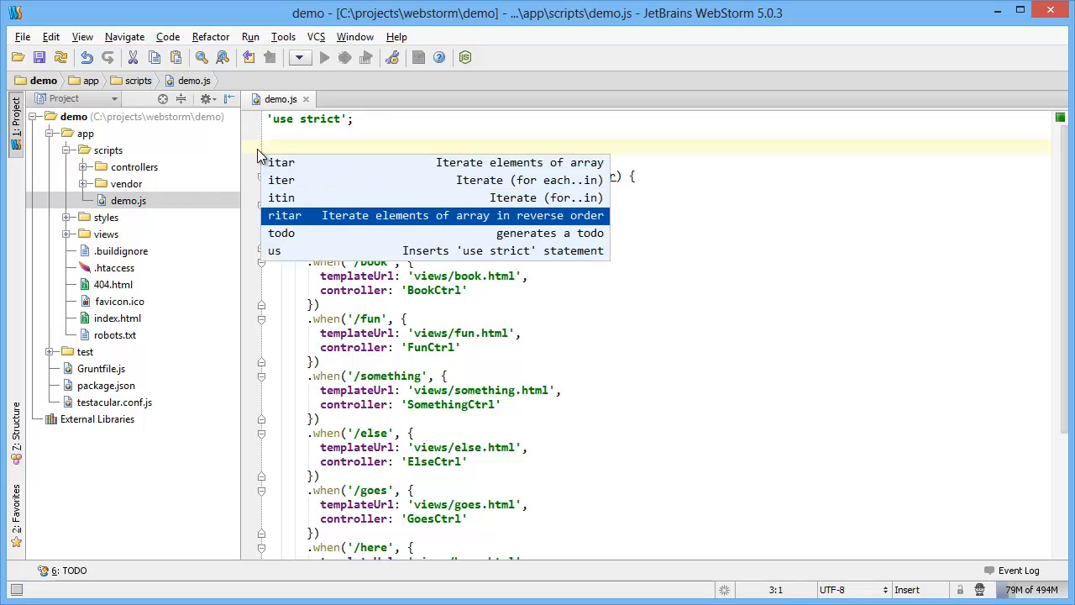
pyautogui.press('Down')
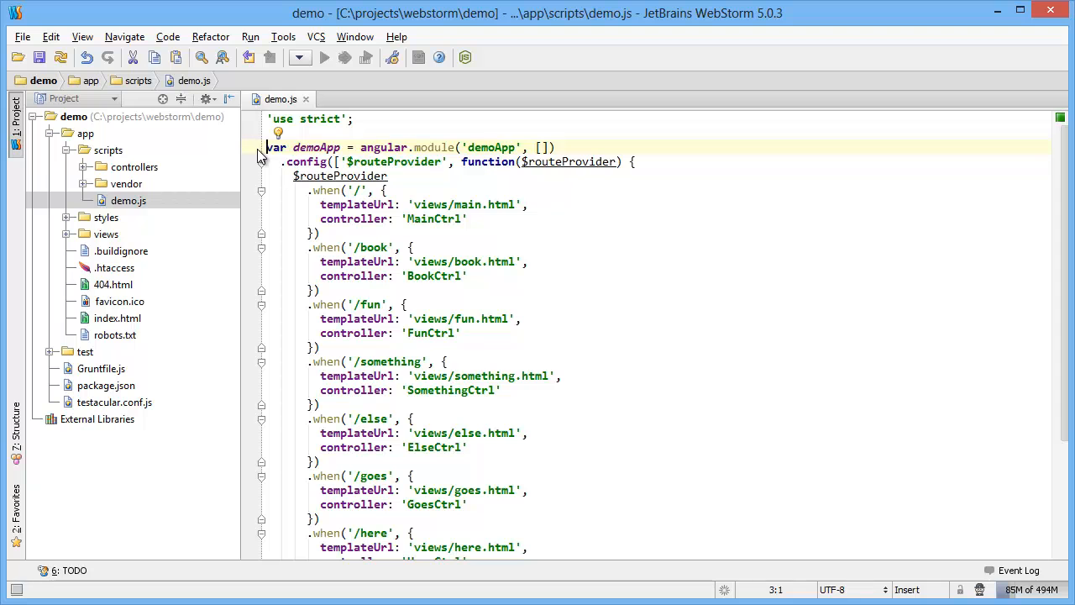
# Reach the IDE Settings from the File menu to get at the Live Templates page.
pyautogui.click(23, 37)
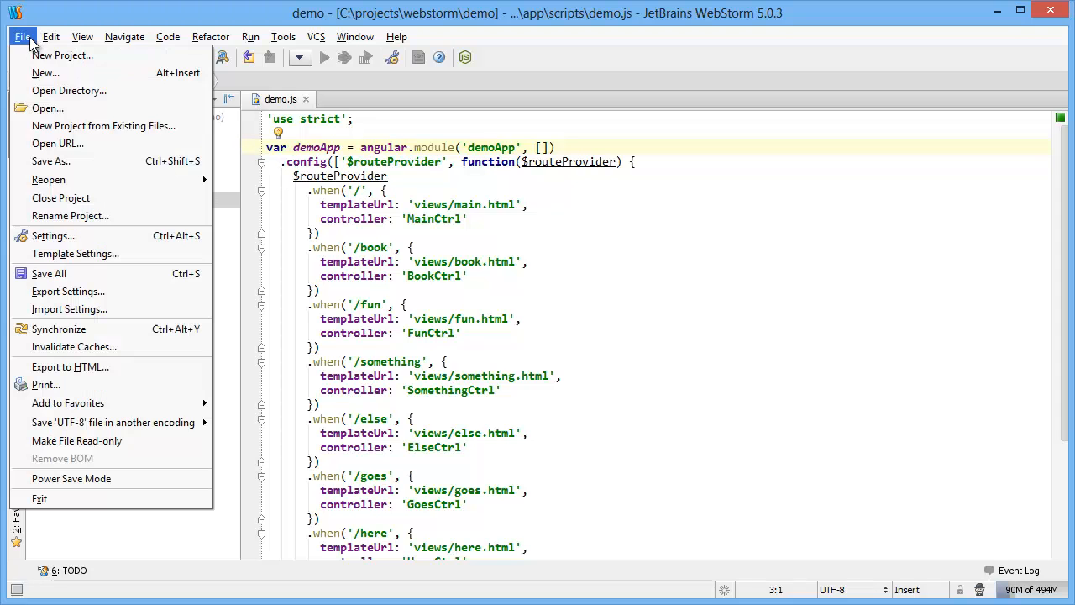
pyautogui.click(52, 235)
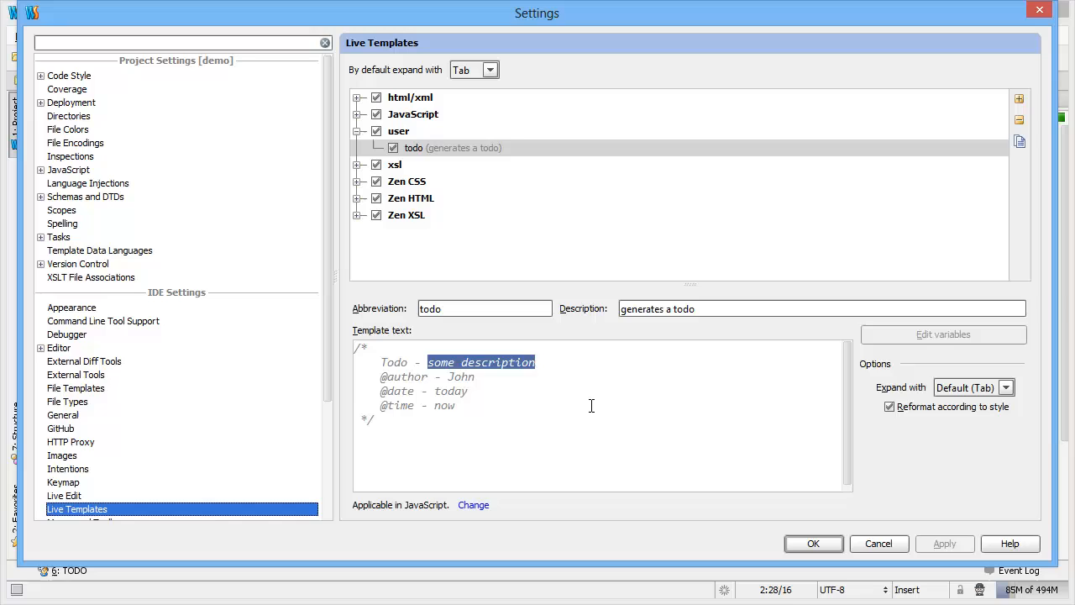
# Replace the template's values with $desc$, $name$, $date$ and $time$ and start editing the variables.
pyautogui.write('$desc')
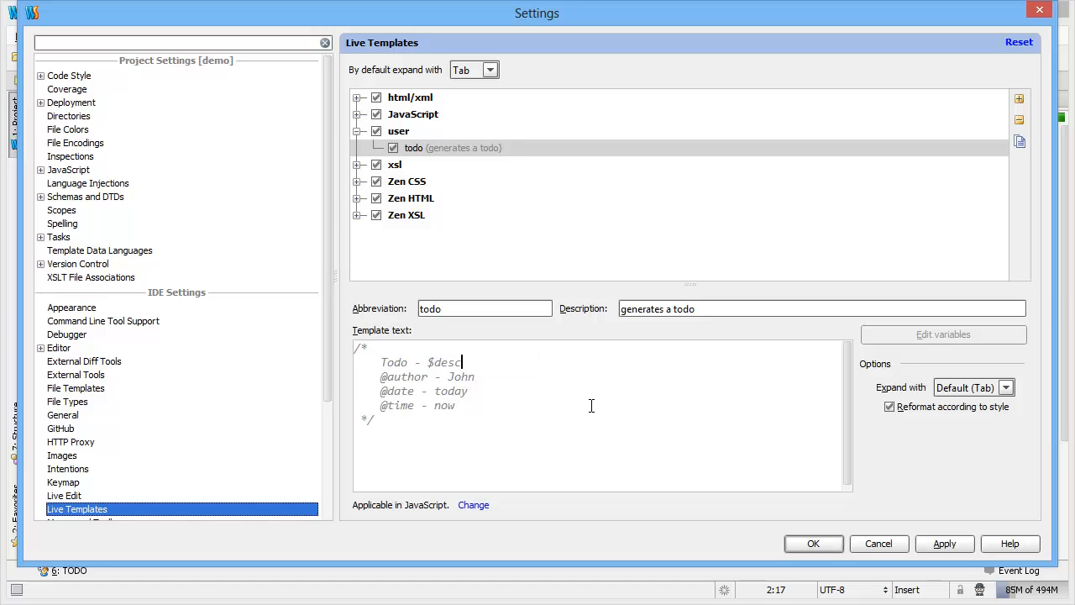
pyautogui.write('$')
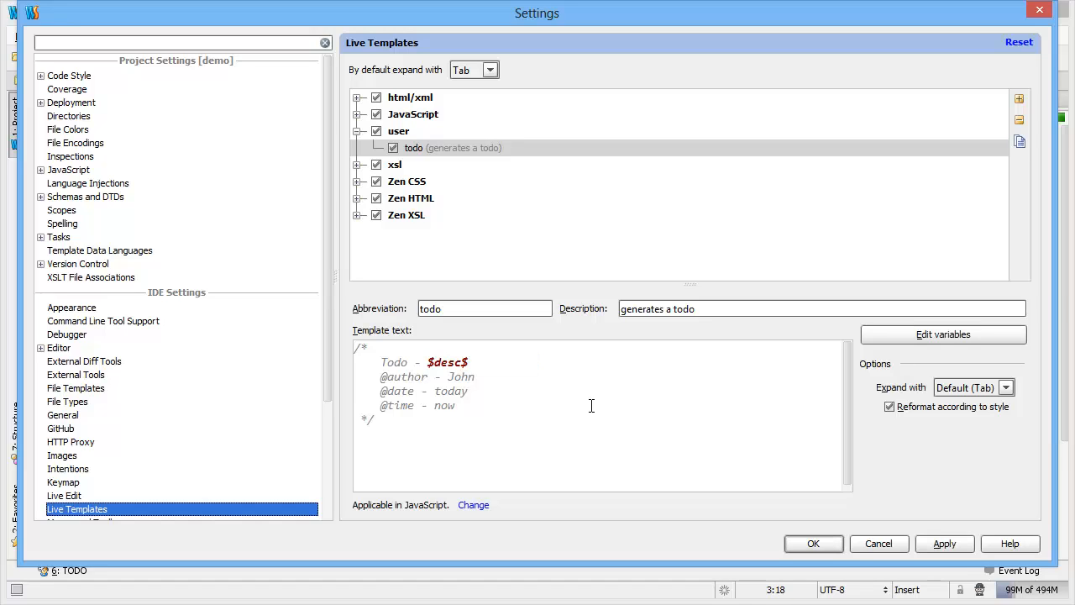
pyautogui.write('$name')
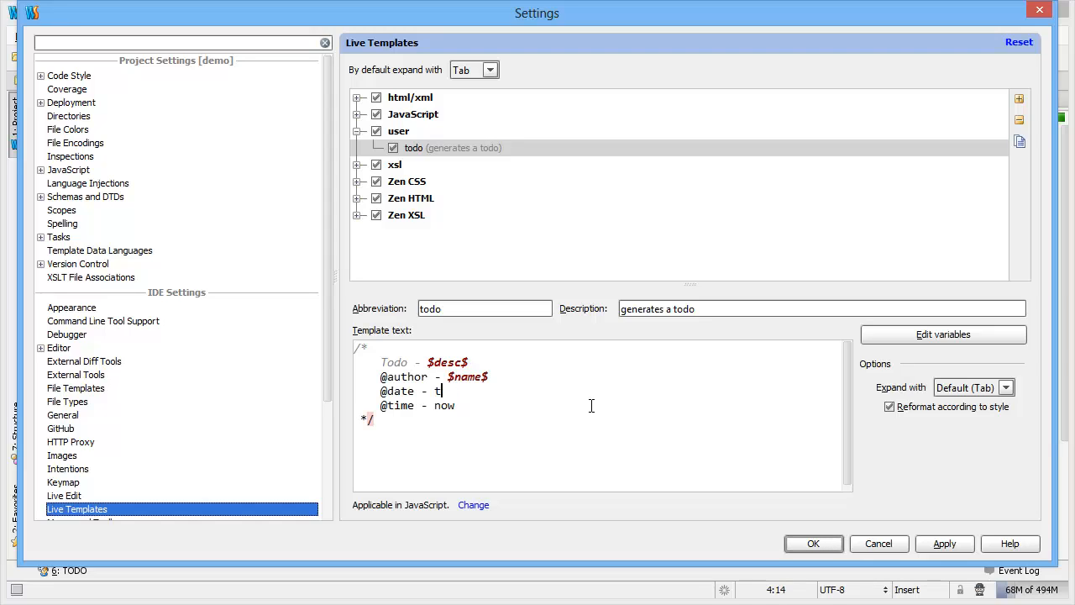
pyautogui.write('$date$')
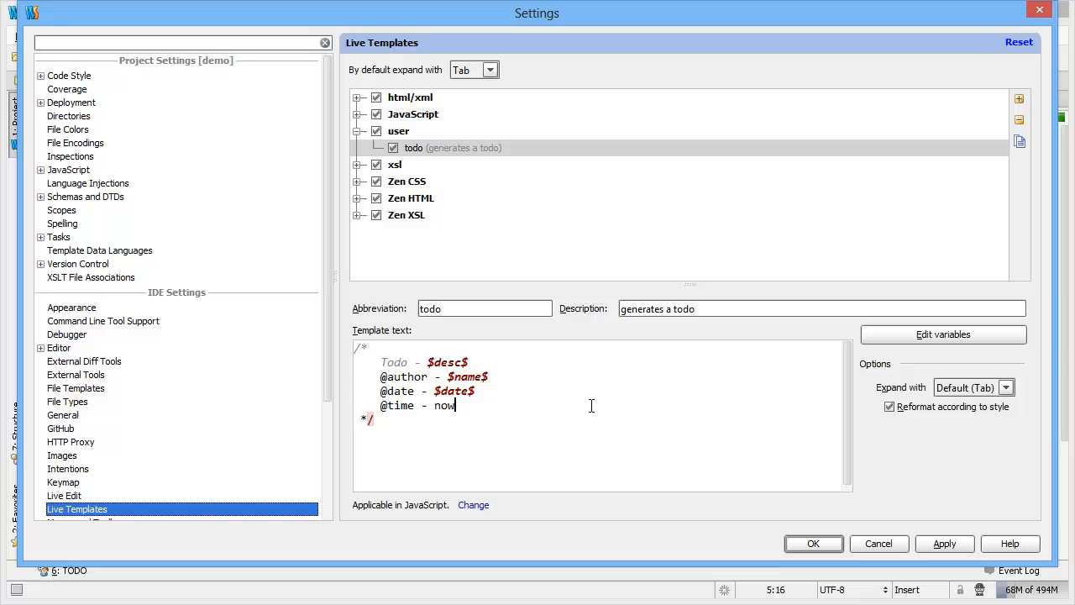
pyautogui.write('$time')
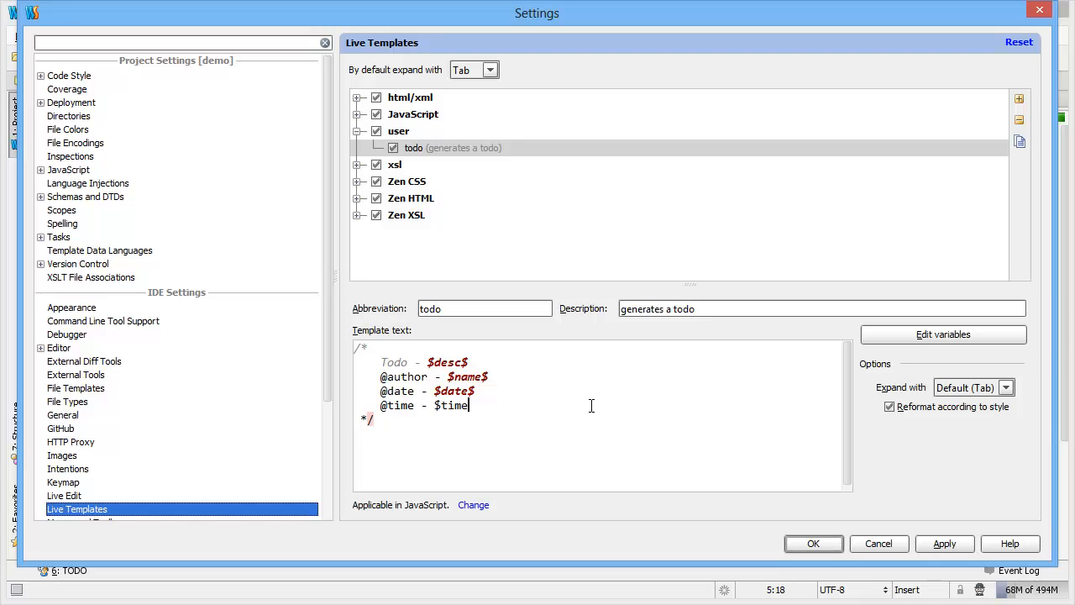
pyautogui.write('$')
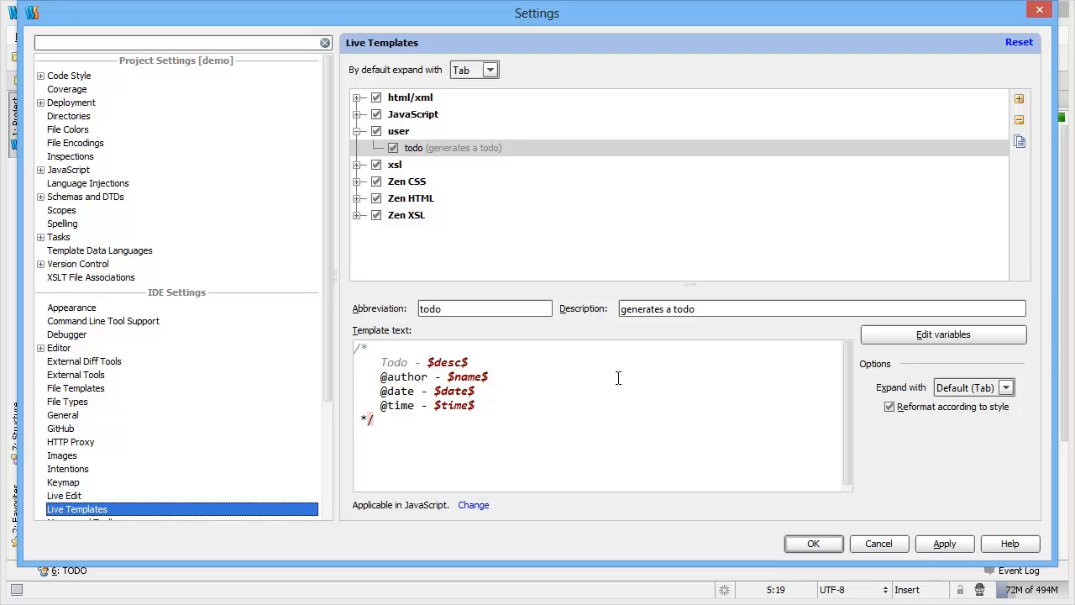
pyautogui.click(943, 334)
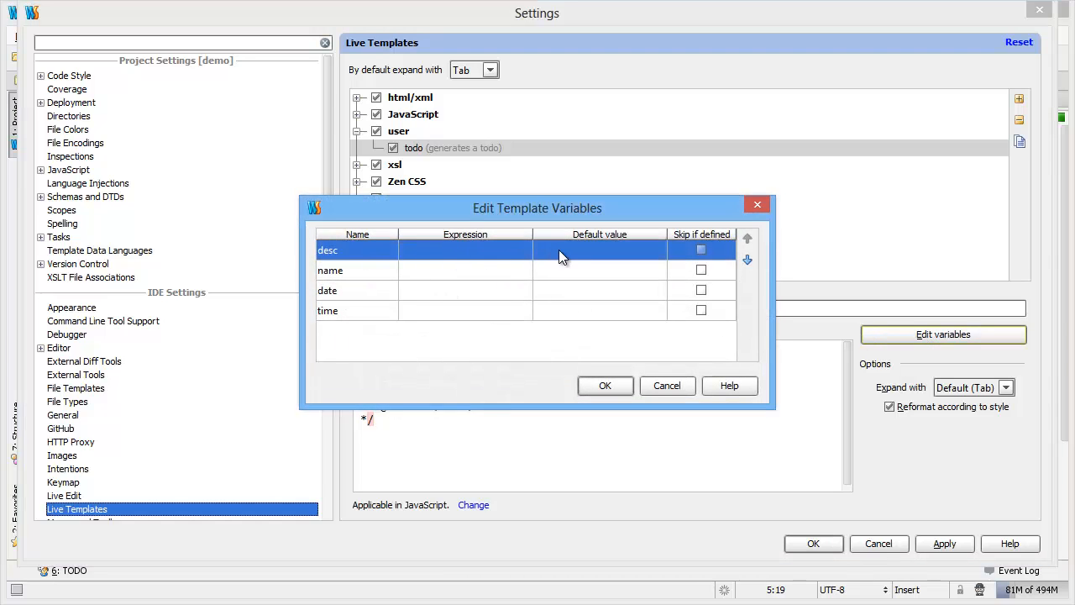
# Give desc the default "Please enter a description" and set name to user().
pyautogui.click(600, 248)
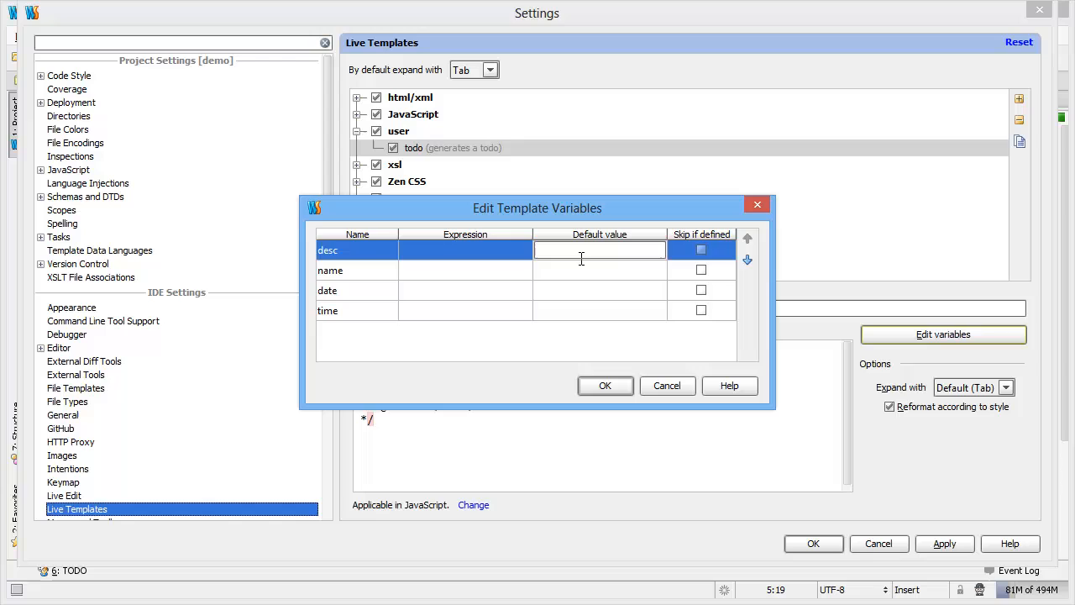
pyautogui.write('"Please enter a description')
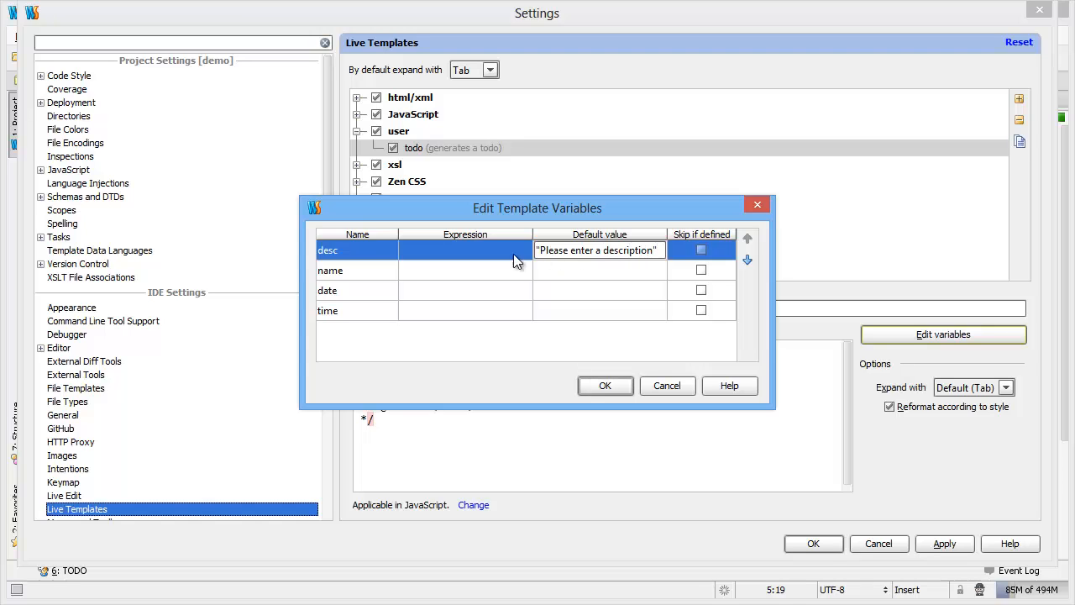
pyautogui.click(464, 268)
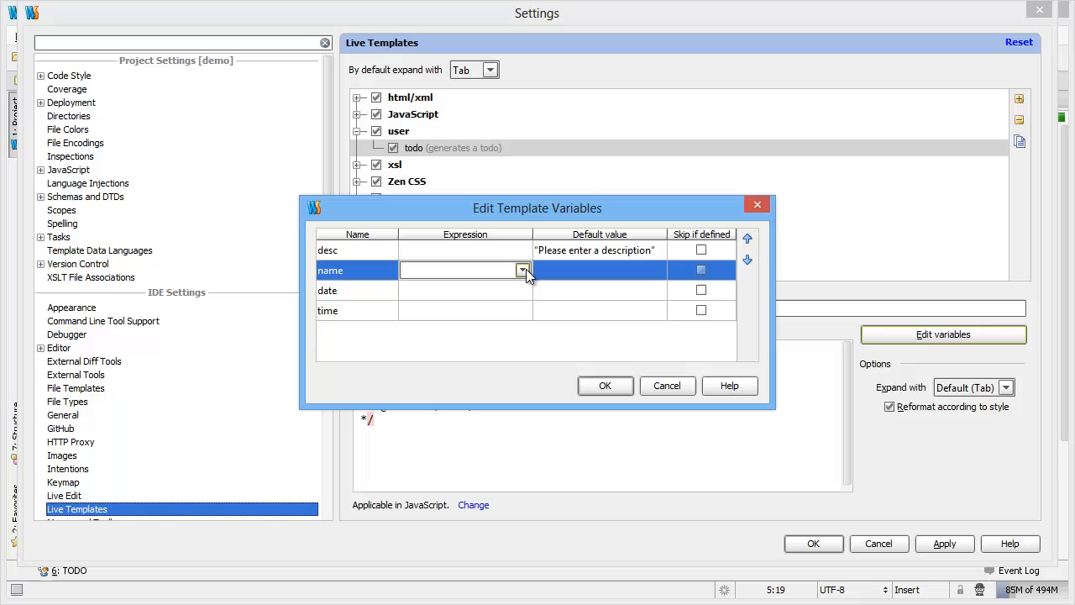
pyautogui.click(523, 269)
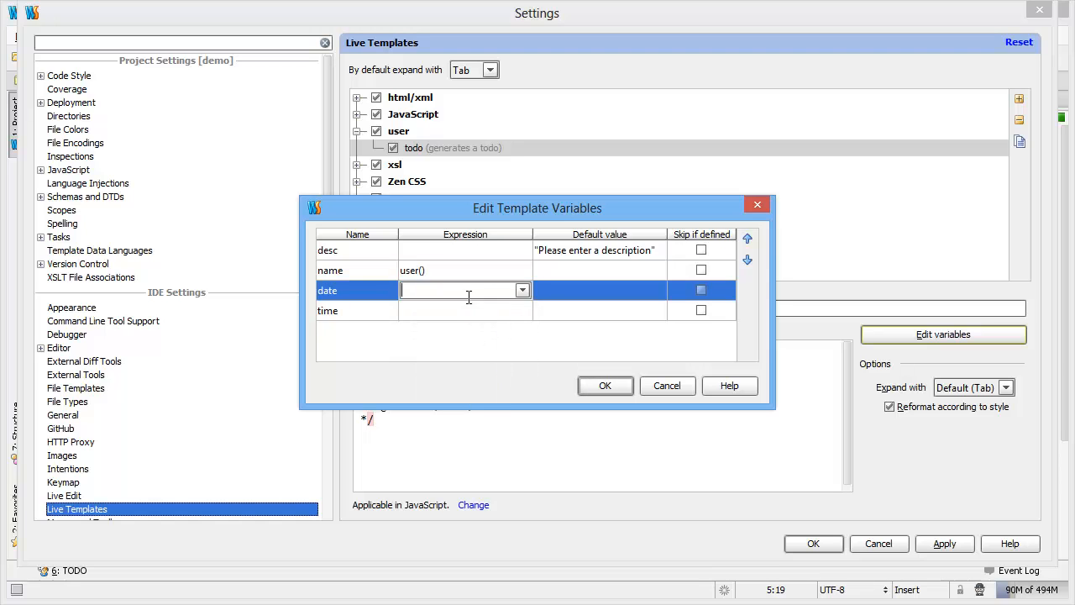
# Set date to date() and time to time(), then confirm the variable settings.
pyautogui.click(521, 289)
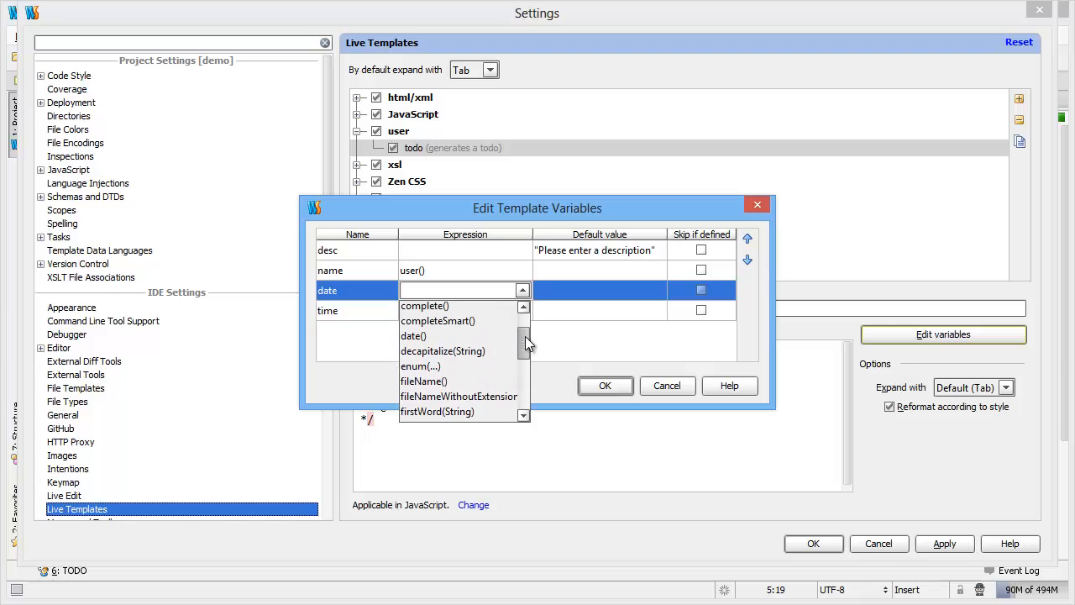
pyautogui.click(413, 336)
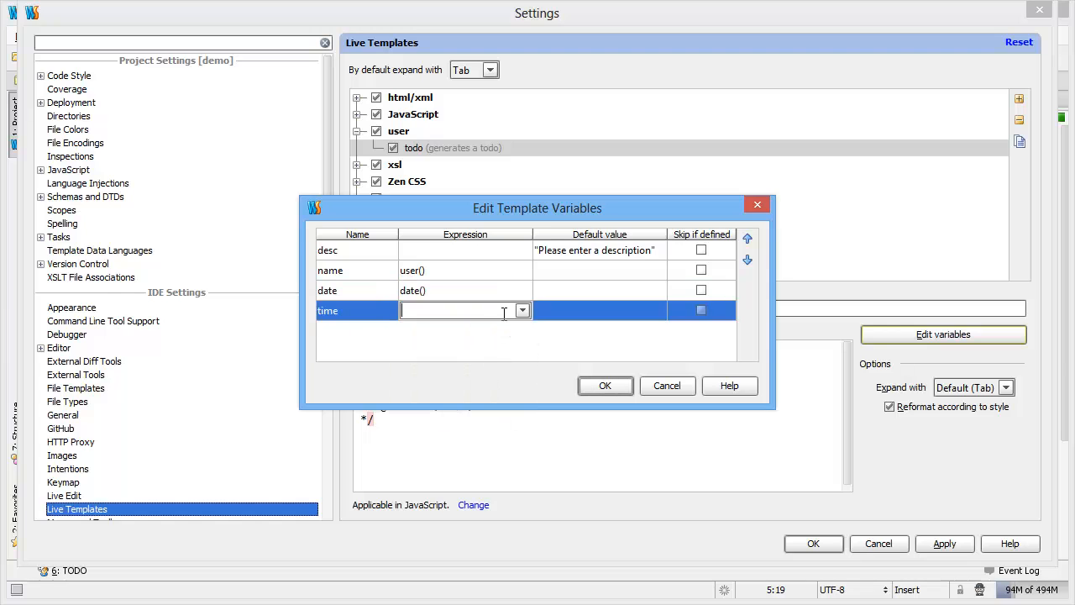
pyautogui.click(521, 309)
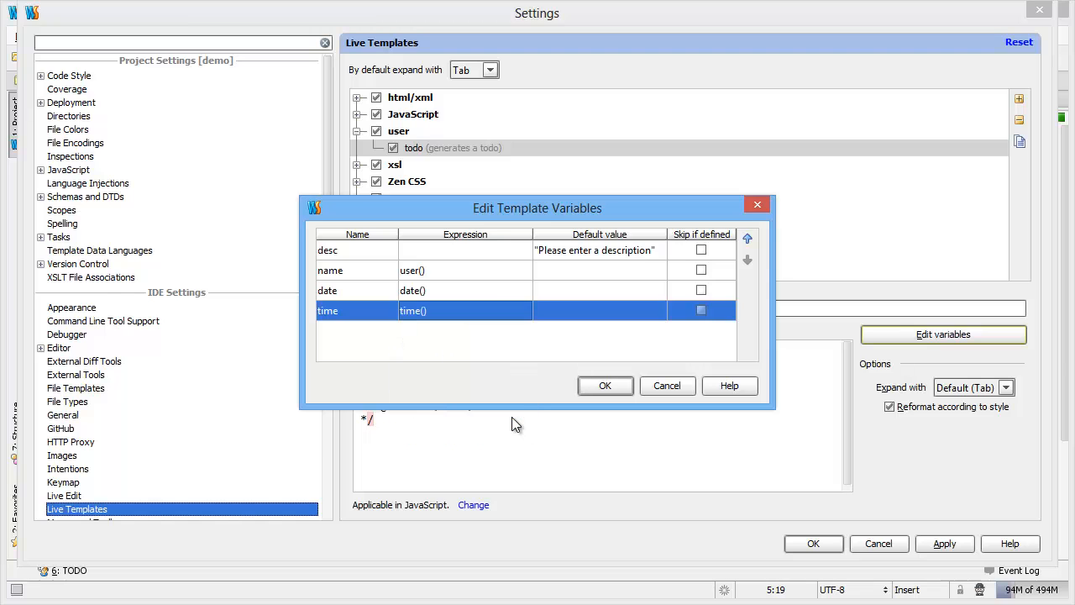
pyautogui.click(605, 384)
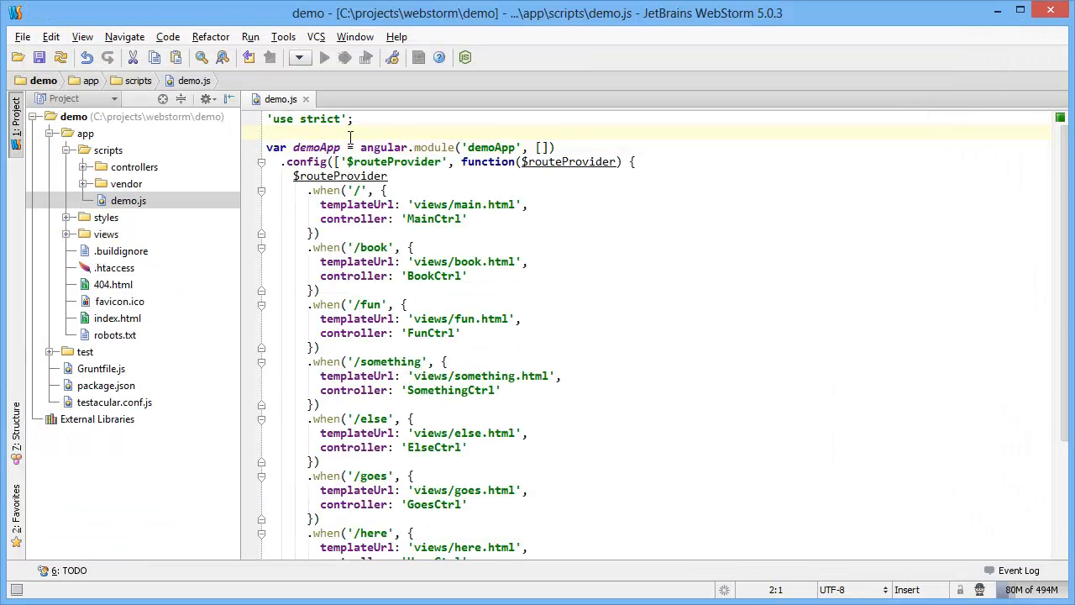
# Expand 'todo' in demo.js into the comment block and begin typing a description.
pyautogui.write('todo')
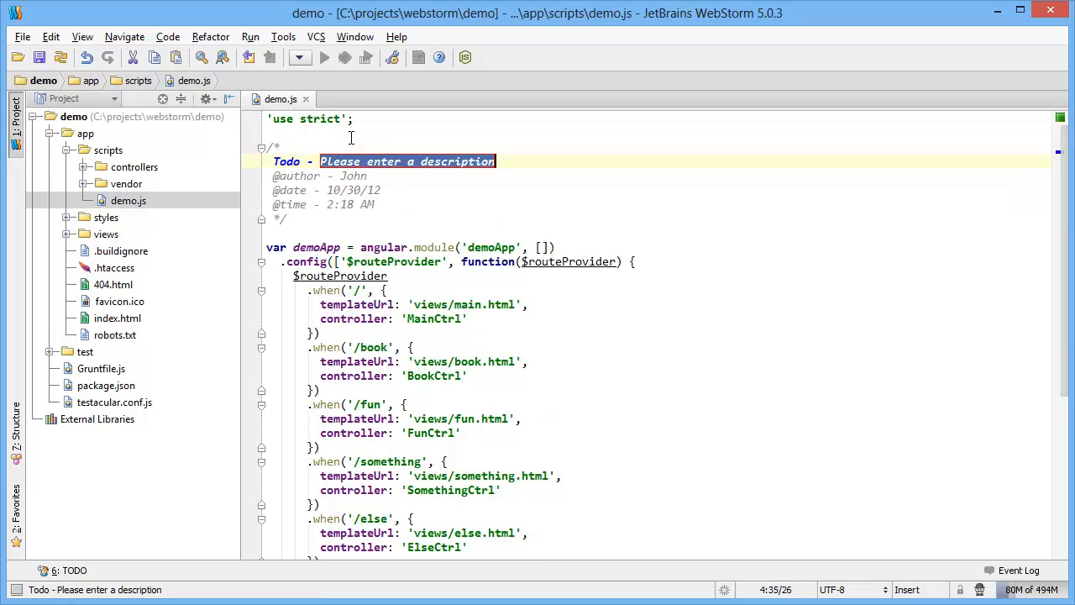
pyautogui.write('Sd')
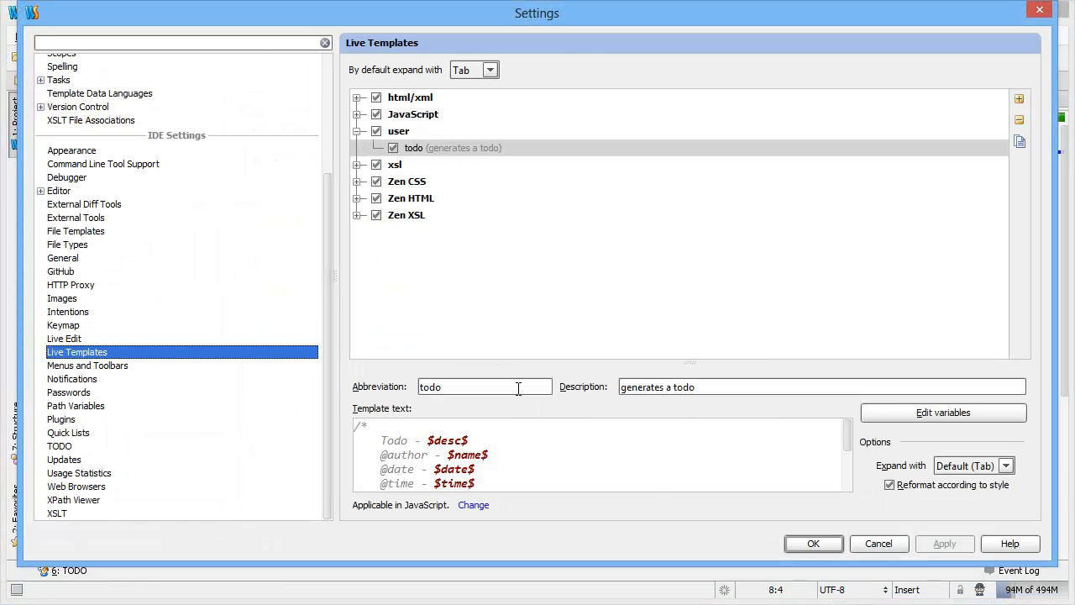
# Tick Skip if defined for the name, date and time variables and confirm.
pyautogui.click(942, 413)
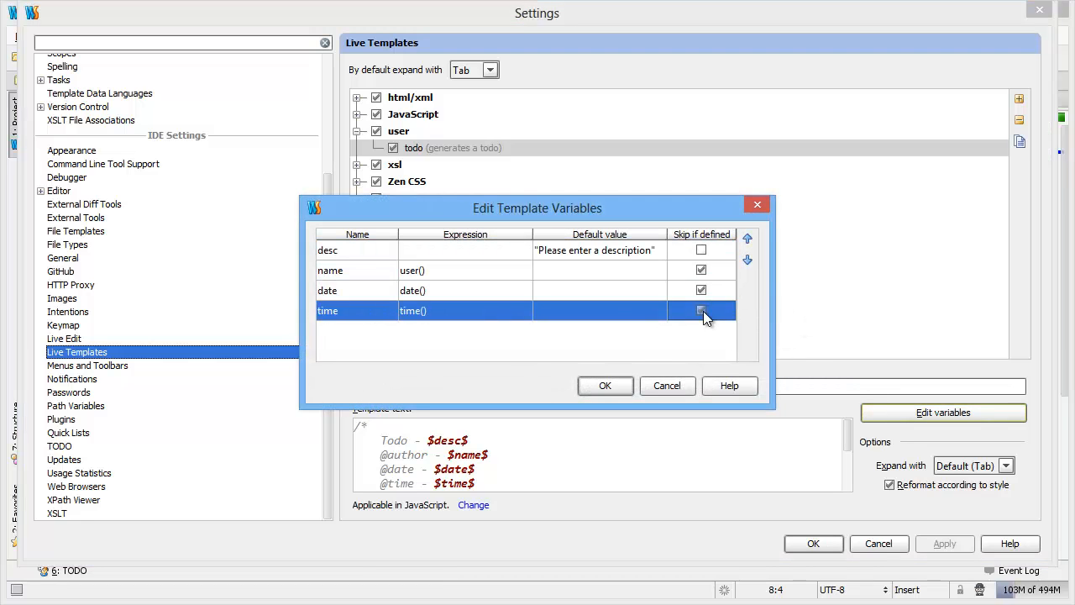
pyautogui.click(605, 385)
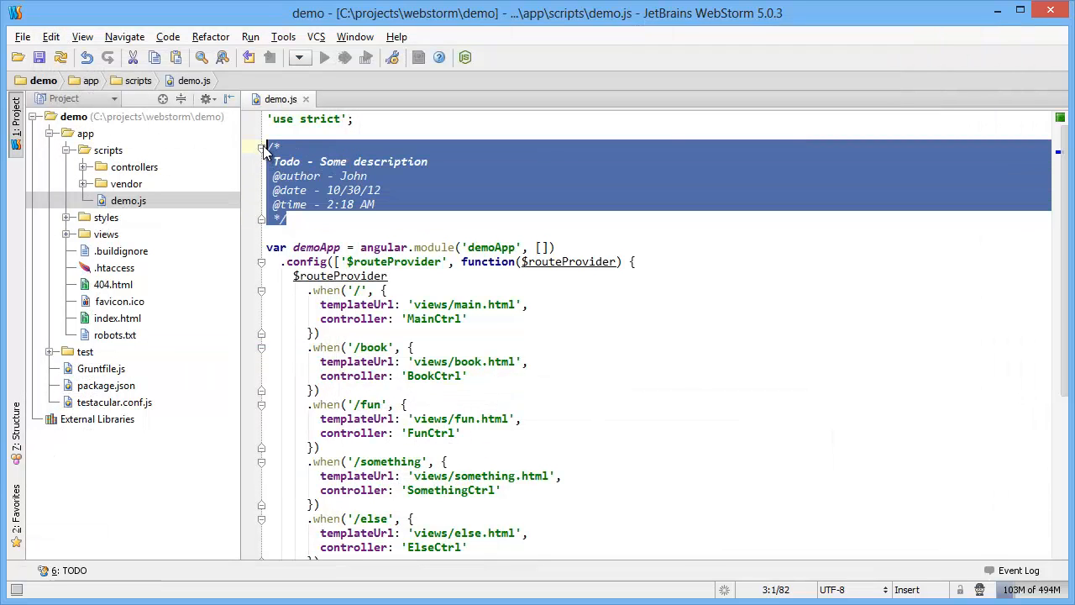
# Re-expand 'todo' in demo.js with the updated template.
pyautogui.write('todo')
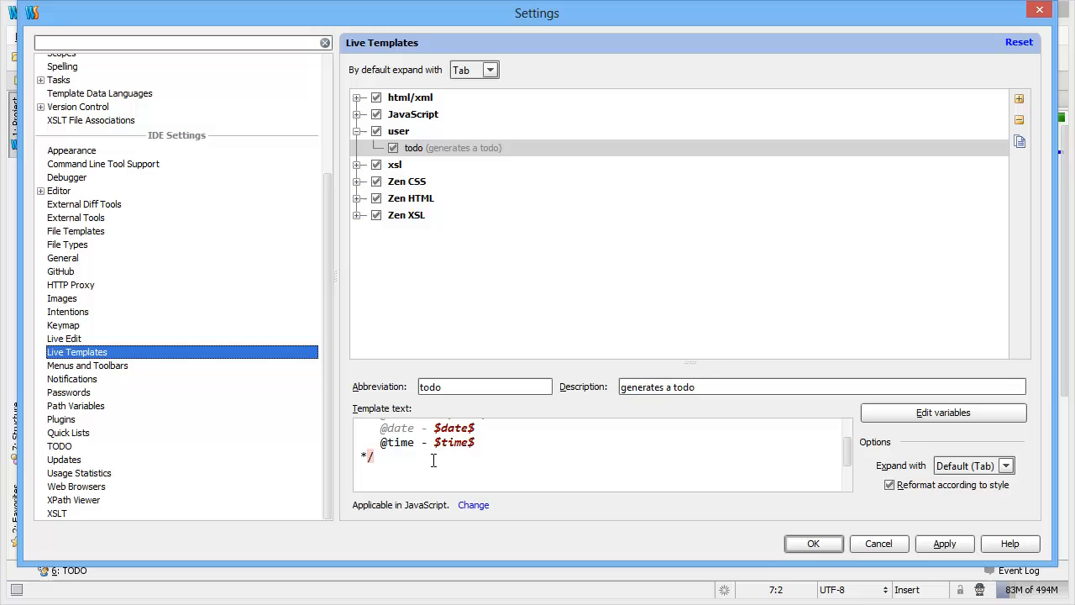
# Add $END$ after the closing */ in the template text and apply the change.
pyautogui.write('$E')
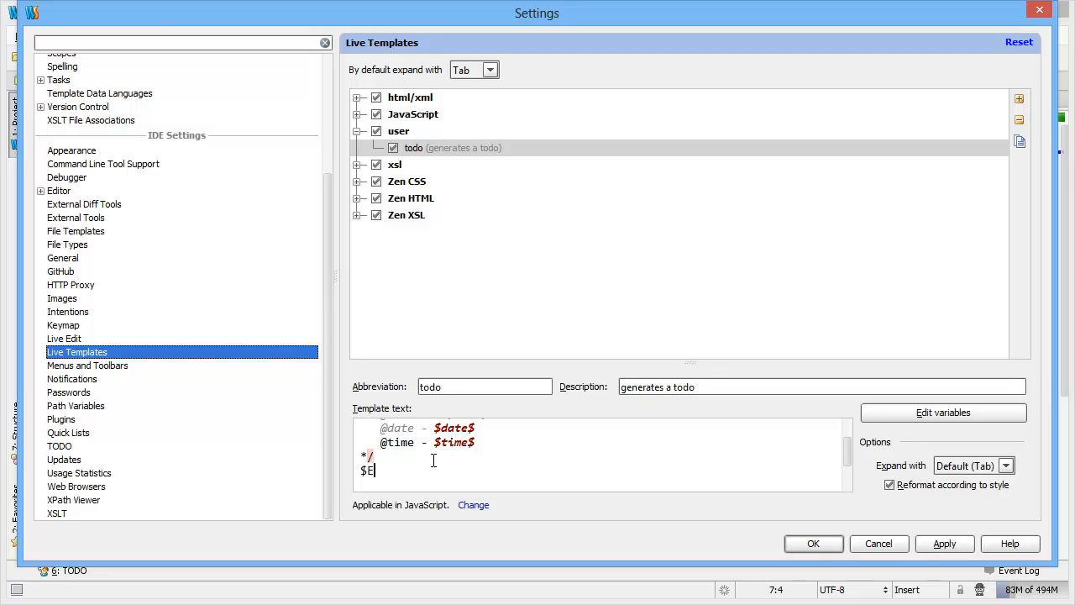
pyautogui.write('ND$')
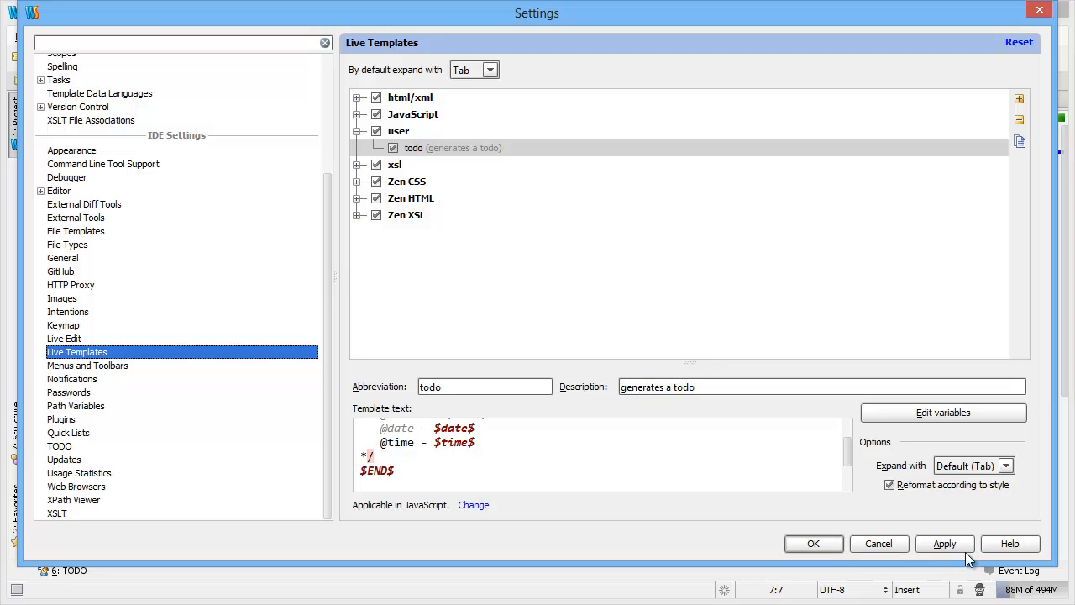
pyautogui.click(814, 544)
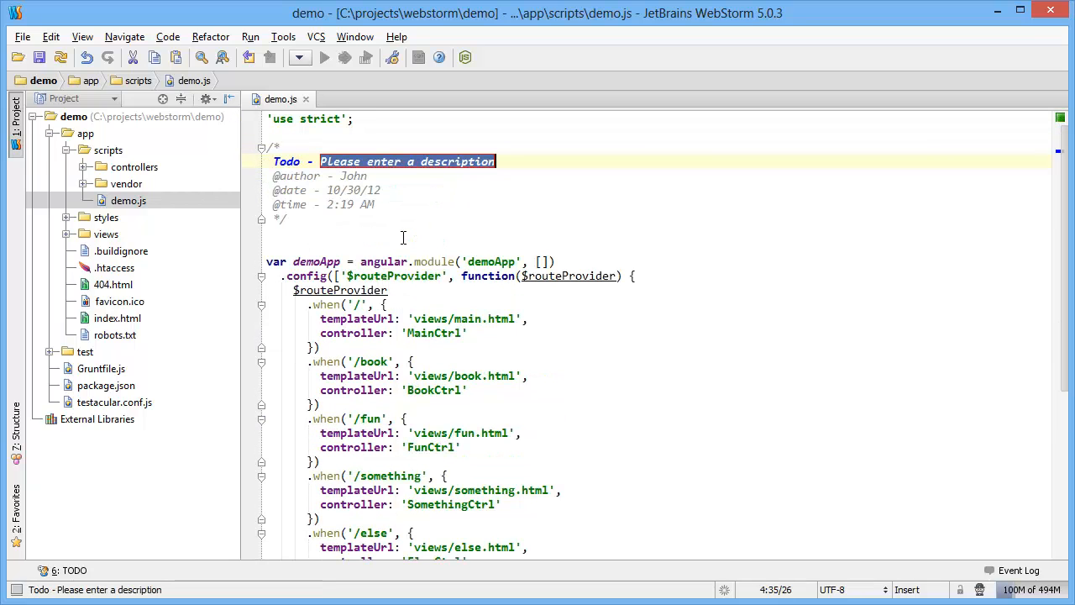
# Expand a fresh todo in demo.js and type 'Last description' over the placeholder.
pyautogui.write('Last sd')
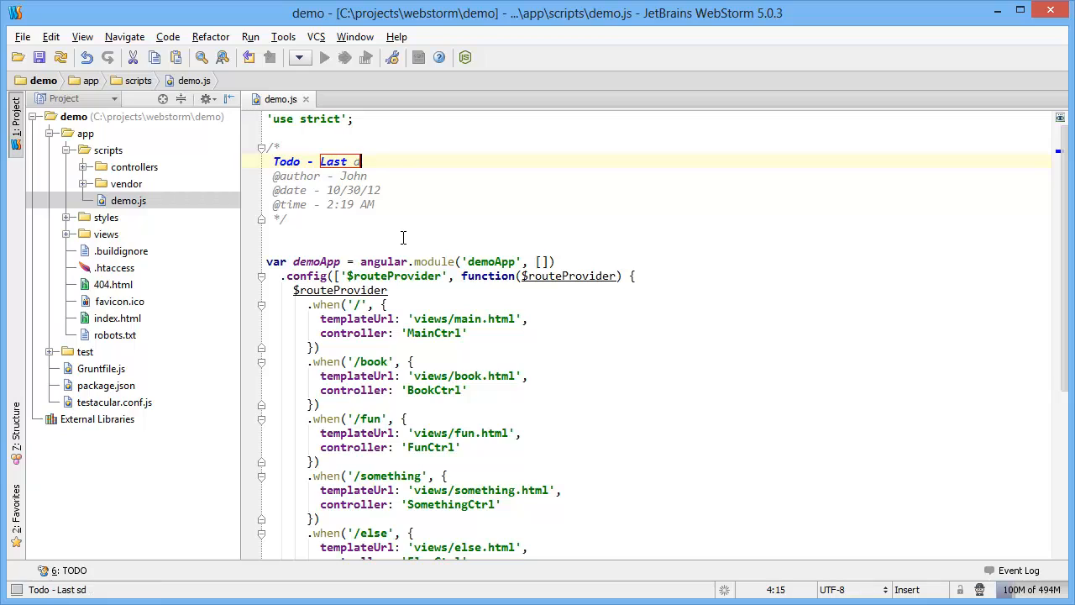
pyautogui.write('description')
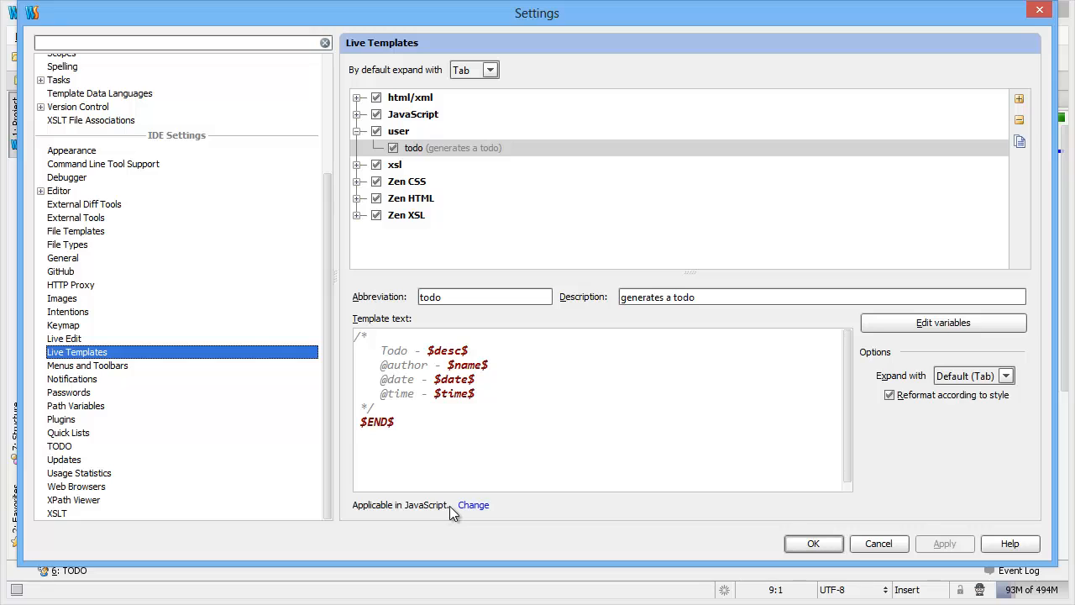
pyautogui.moveTo(474, 504)
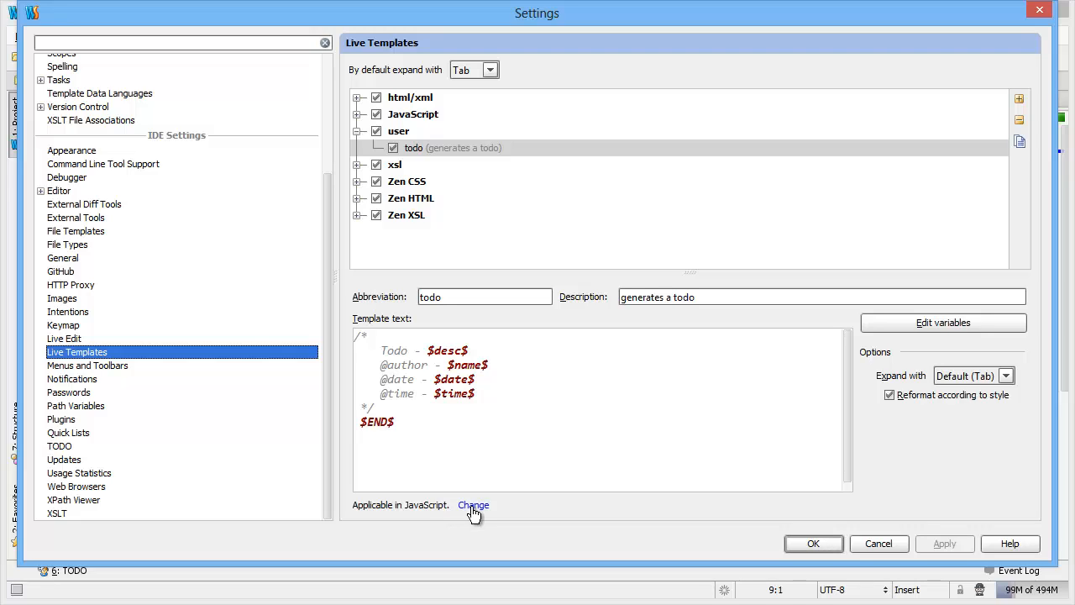
# Show the todo template's applicable contexts, with only JavaScript checked.
pyautogui.click(474, 504)
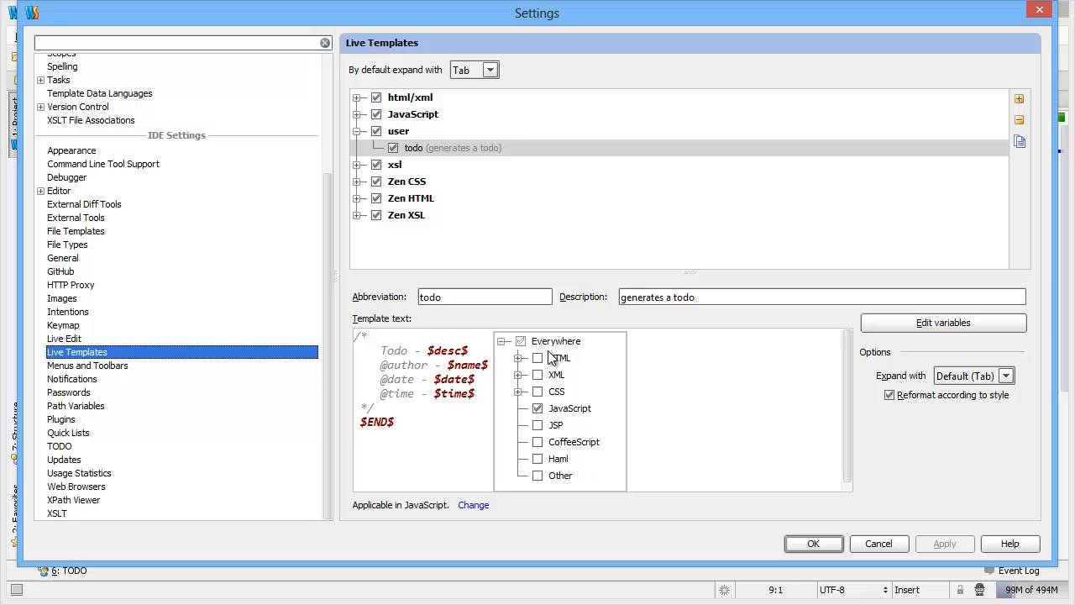
pyautogui.moveTo(568, 457)
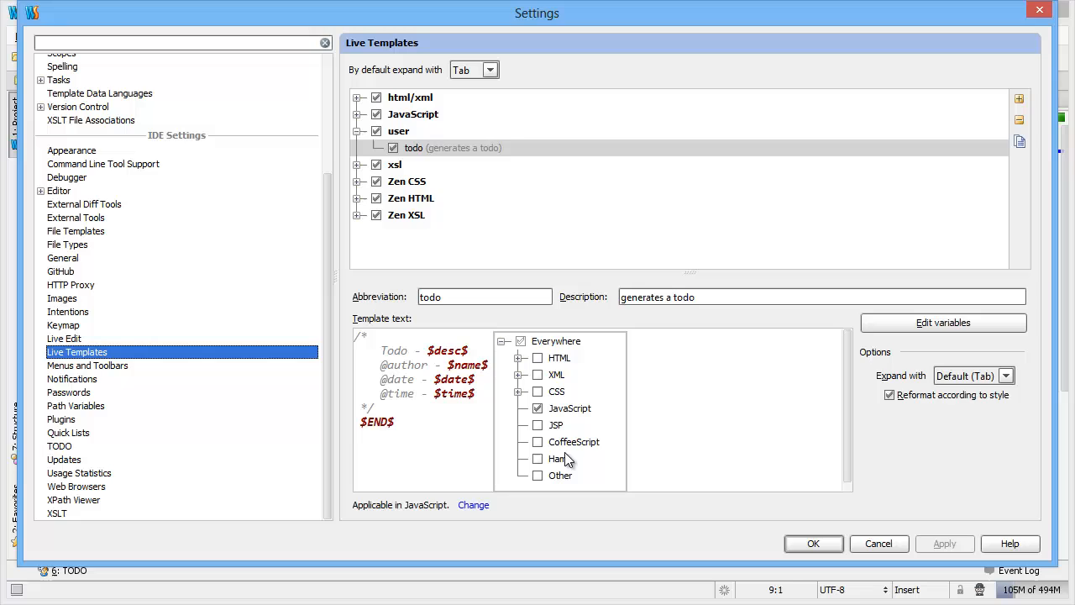
pyautogui.moveTo(585, 464)
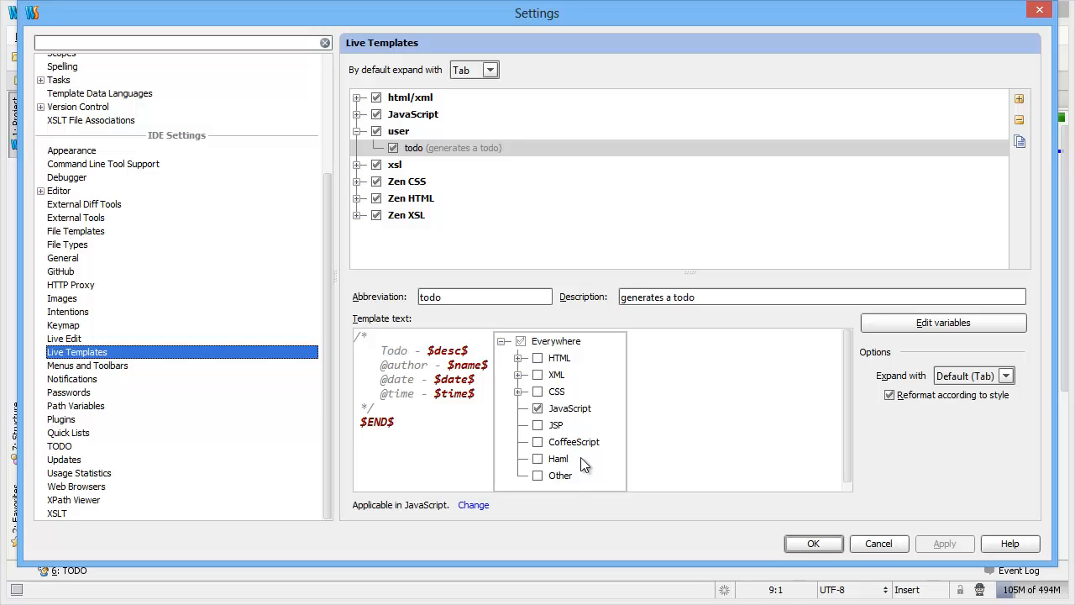
pyautogui.moveTo(585, 461)
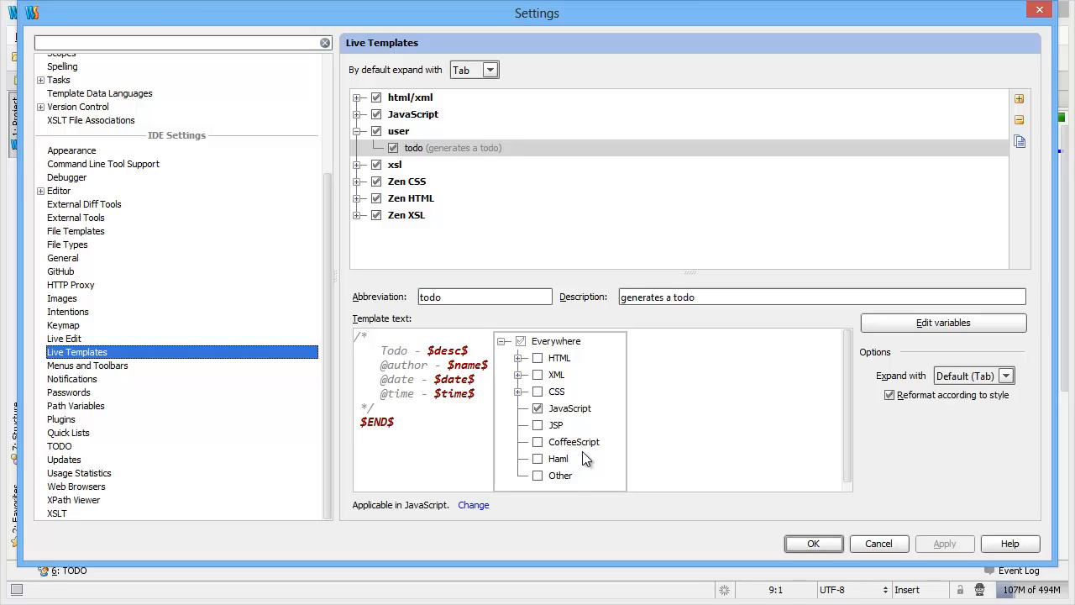
pyautogui.moveTo(558, 409)
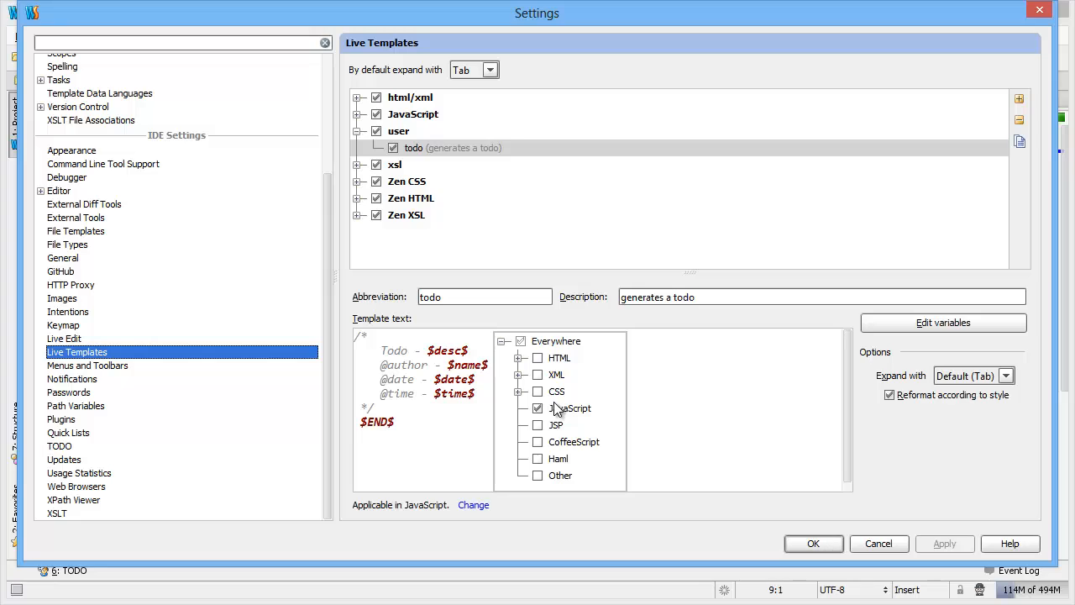